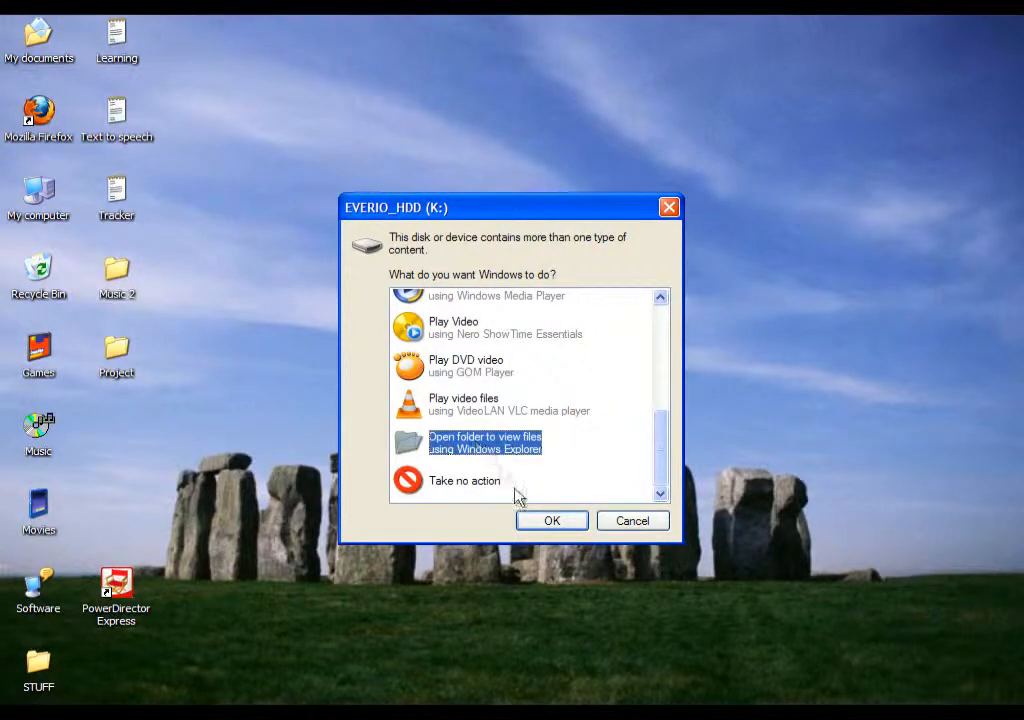
Browse the camcorder drive in Windows Explorer to reach the K:\SD_VIDEO\PRG003 clip folder.
click(552, 520)
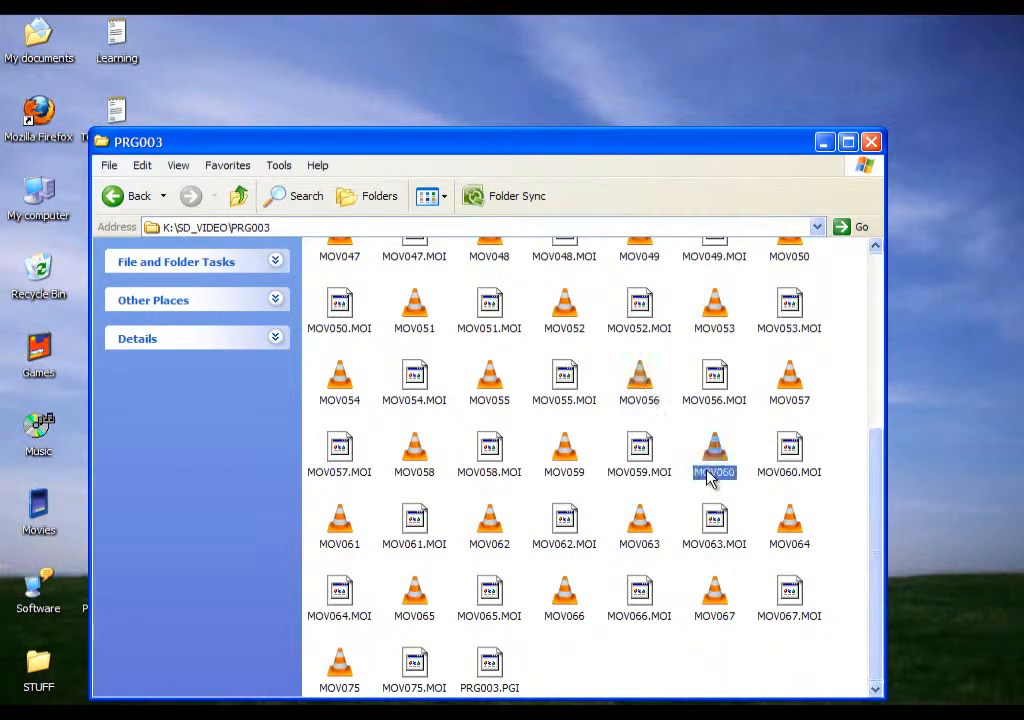
Copy MOV075 to the desktop, move its icon into the left column, and select the PowerDirector Express shortcut.
click(788, 516)
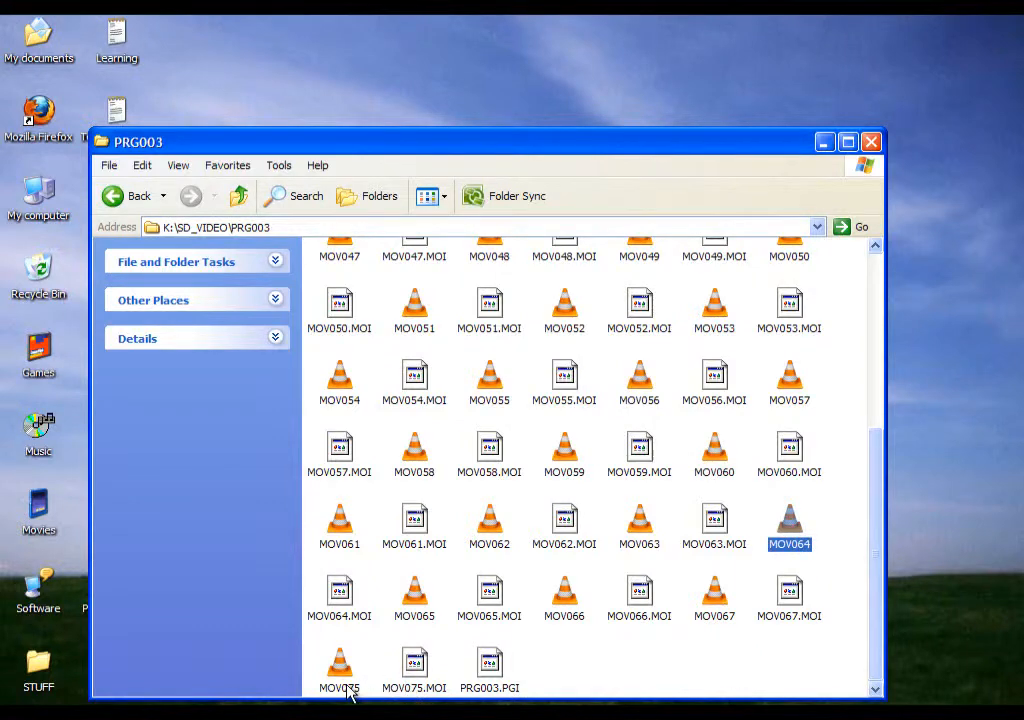
right_click(338, 664)
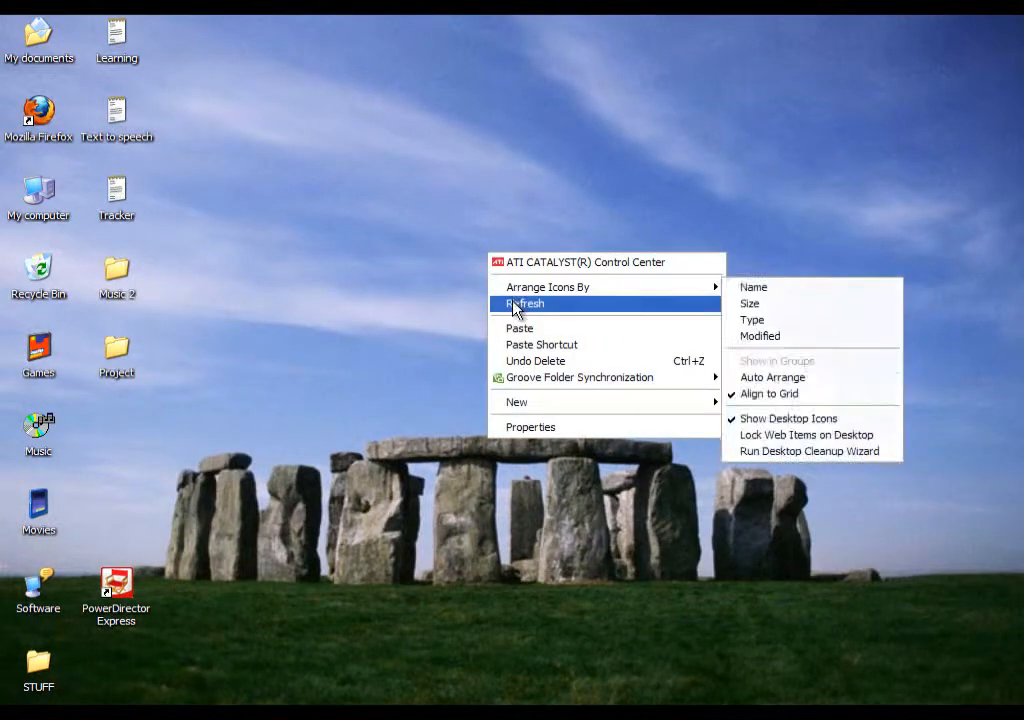
click(522, 304)
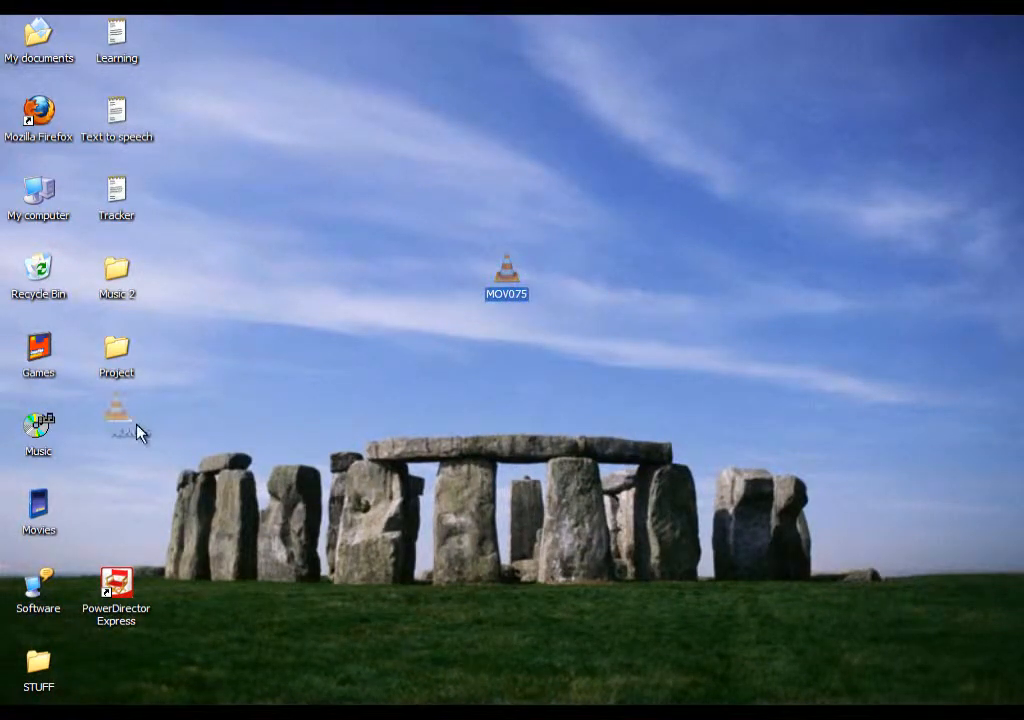
drag(506, 276, 116, 430)
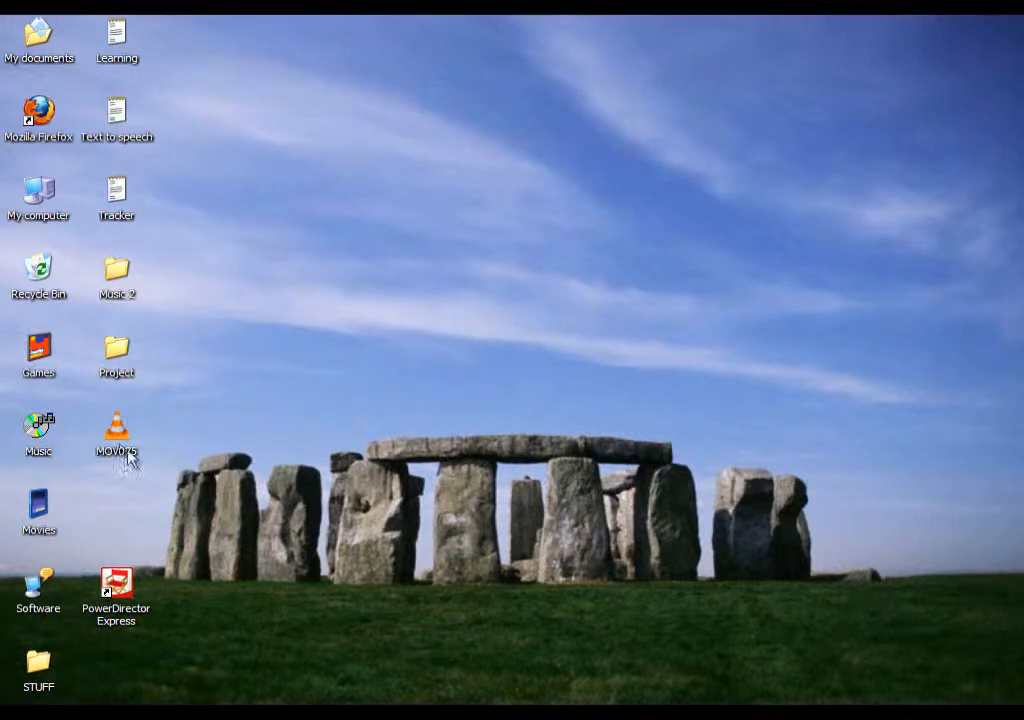
click(116, 584)
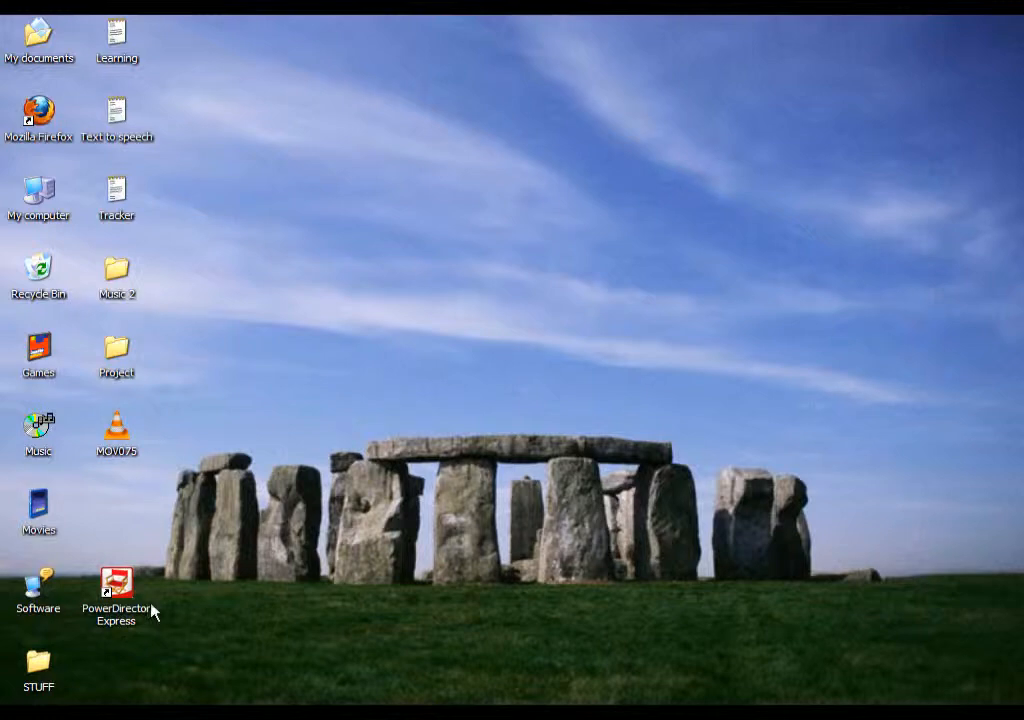
click(116, 582)
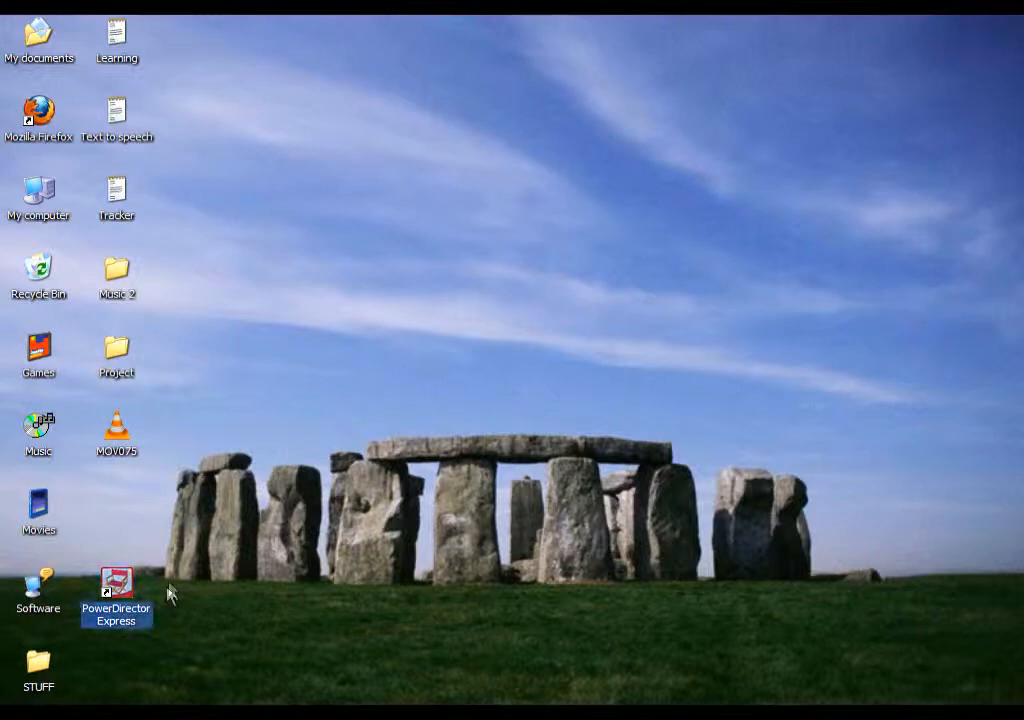
Launch PowerDirector Express and import MOV075.MOD from the desktop into the media library.
double_click(116, 582)
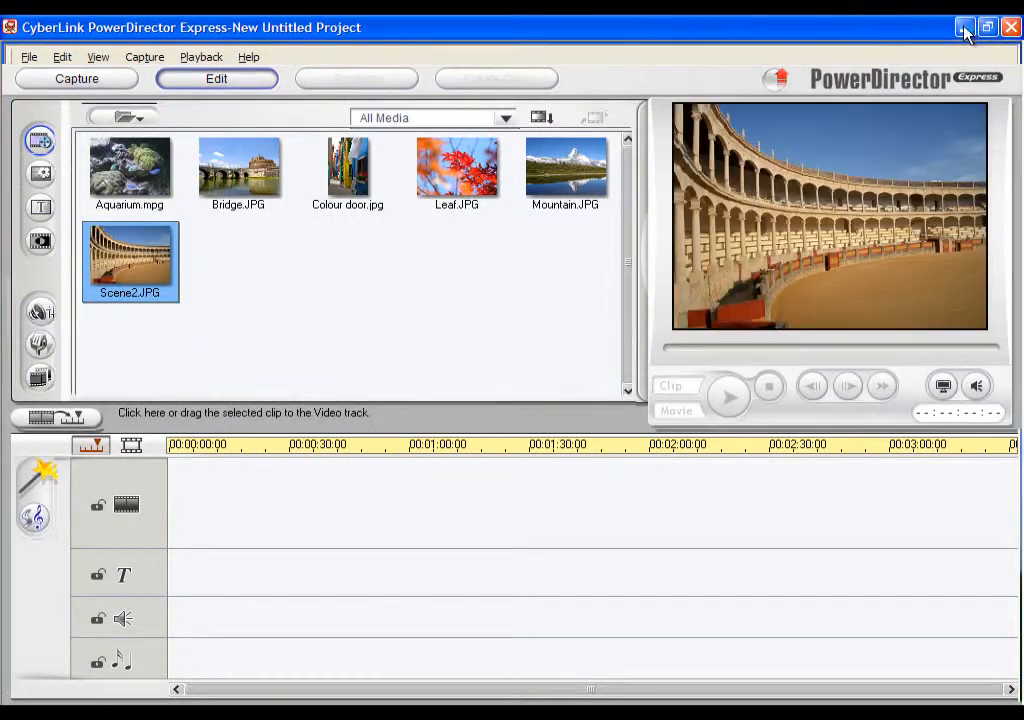
click(958, 28)
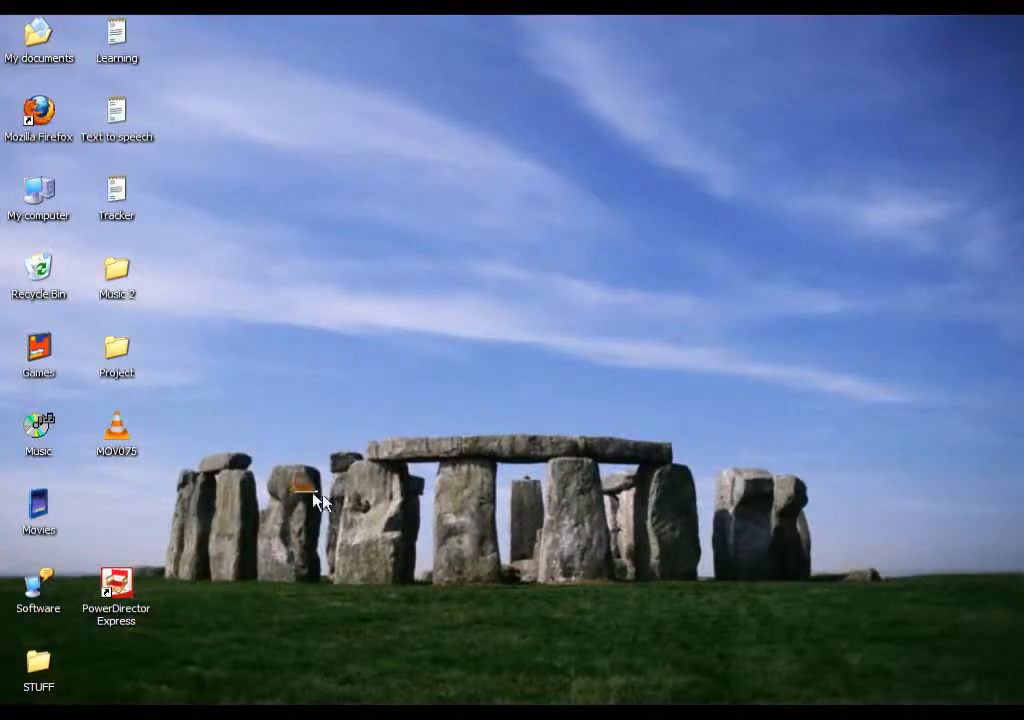
double_click(116, 584)
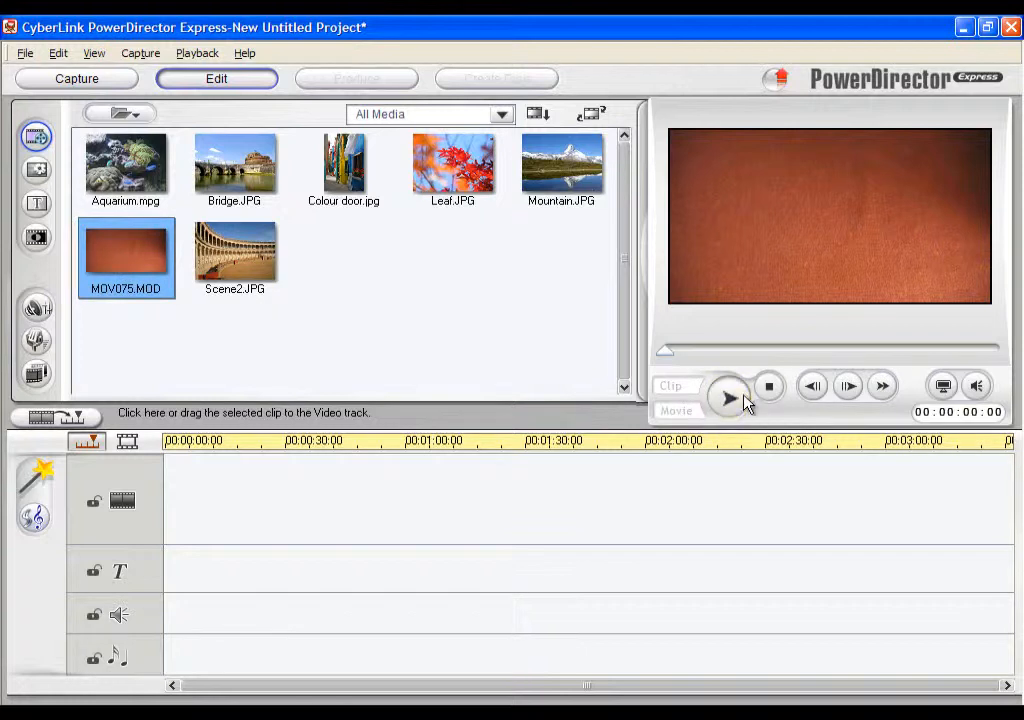
Preview MOV075.MOD and place it on the timeline's video track.
click(728, 412)
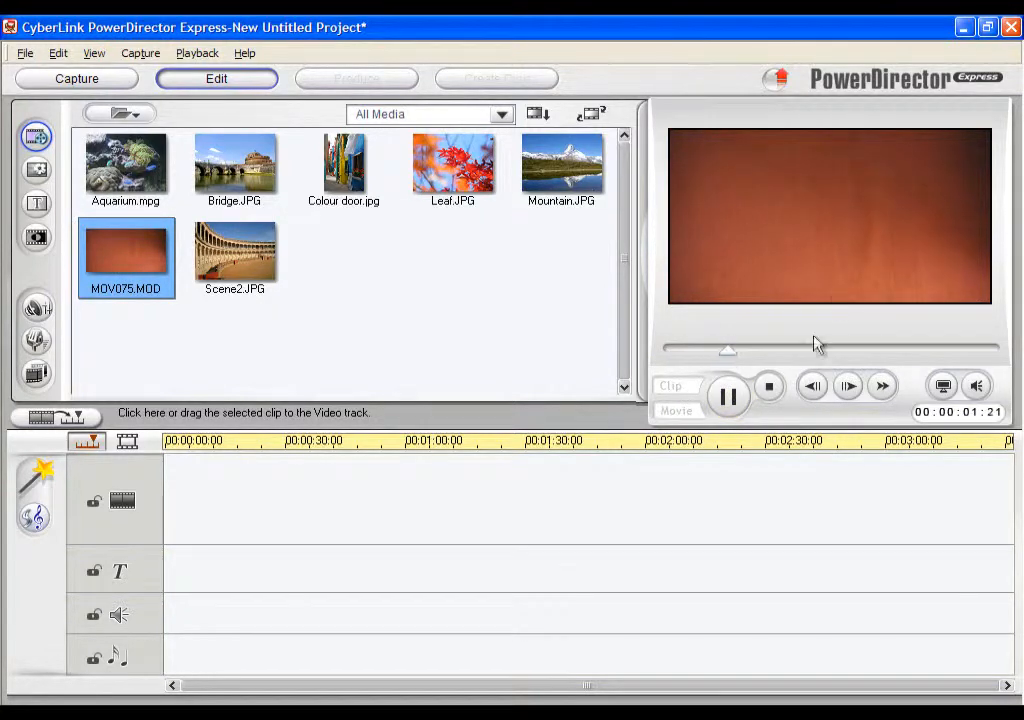
drag(124, 258, 156, 380)
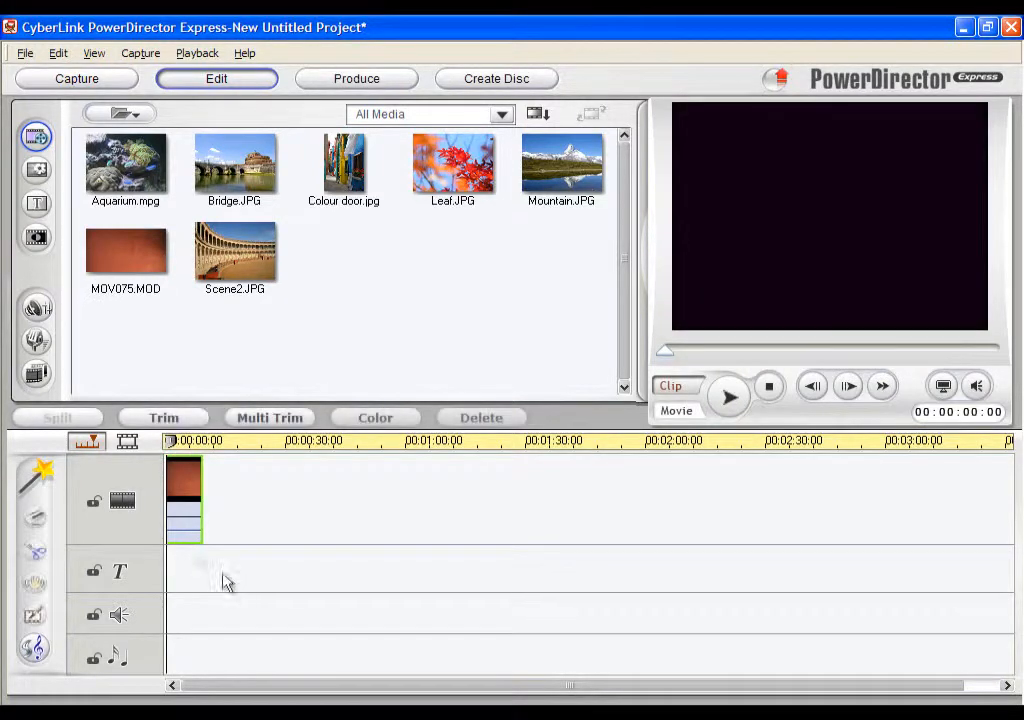
Start producing to a file, choosing Windows AVI format with the AVI High Quality Profile.
click(28, 46)
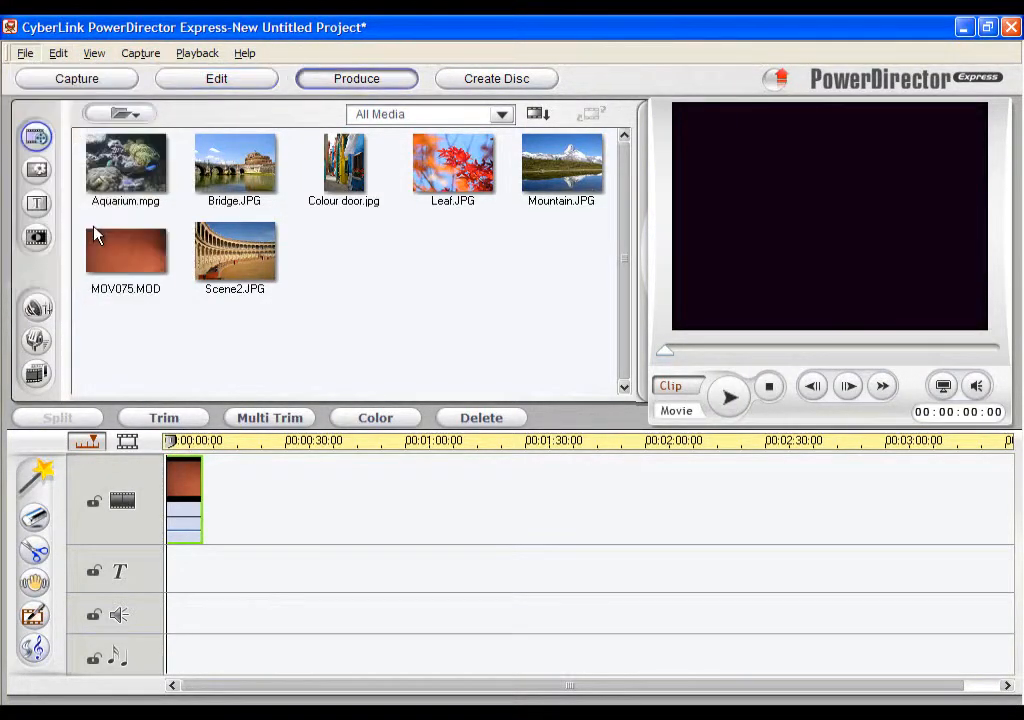
click(356, 78)
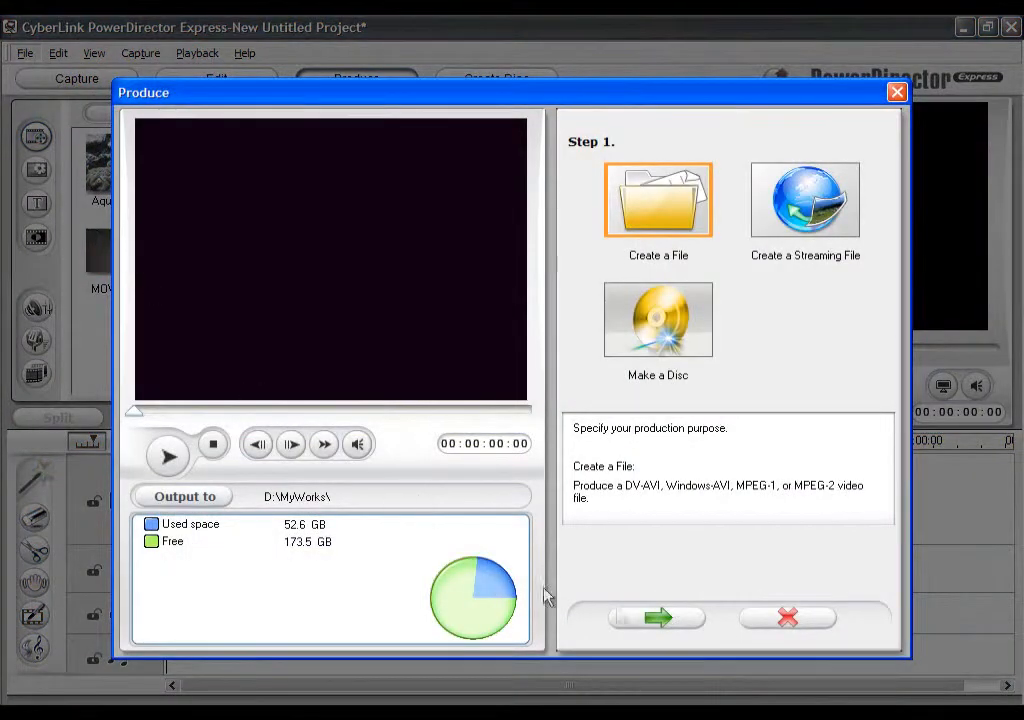
click(660, 616)
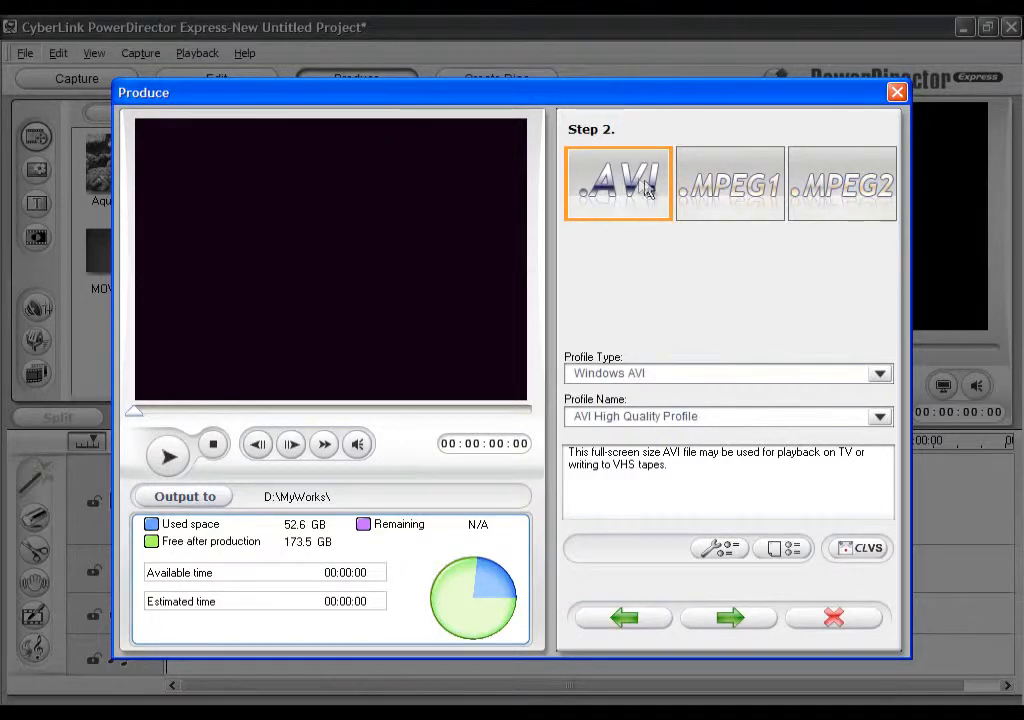
click(728, 374)
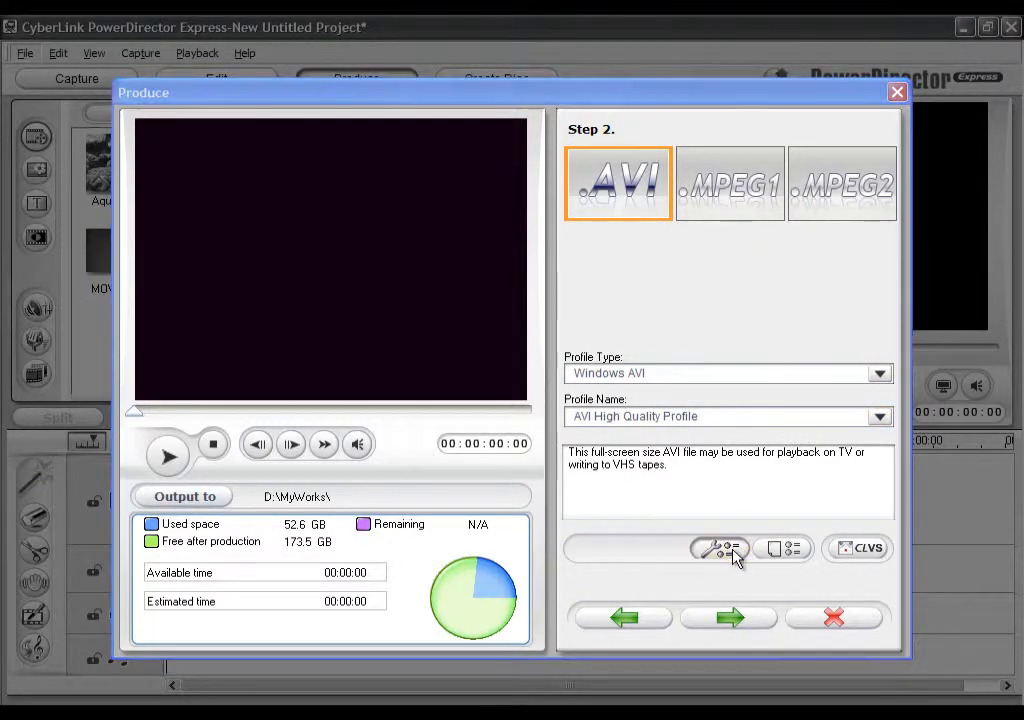
click(718, 548)
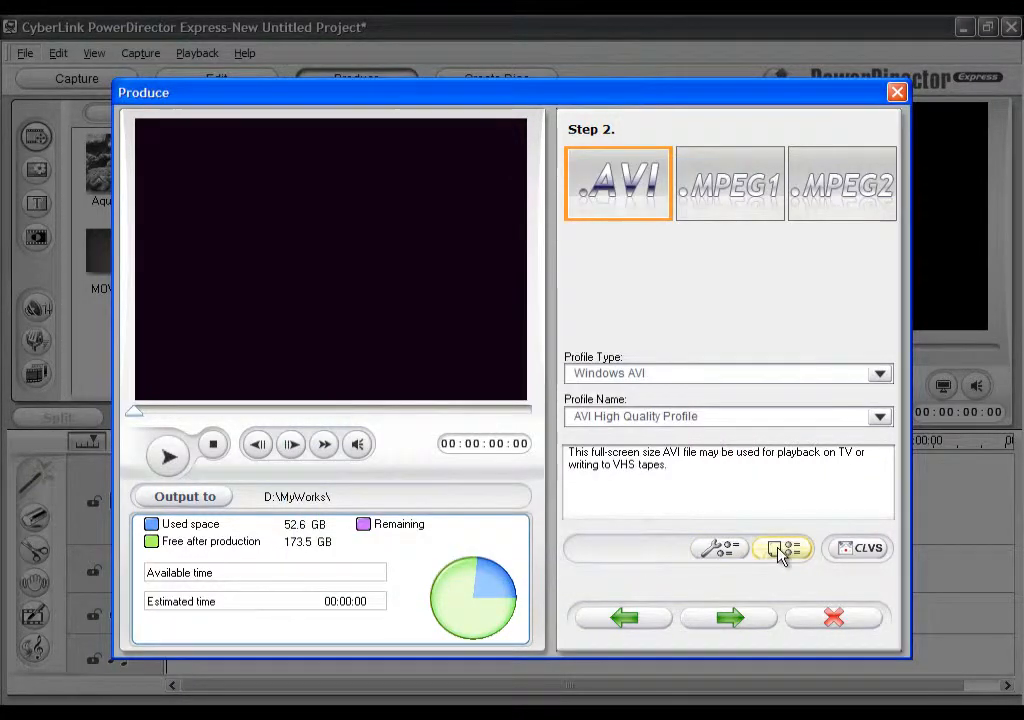
Render the movie to D:\MyWorks\Produce_0.avi and view the MyWorks folder showing the 174,582 KB file.
click(728, 616)
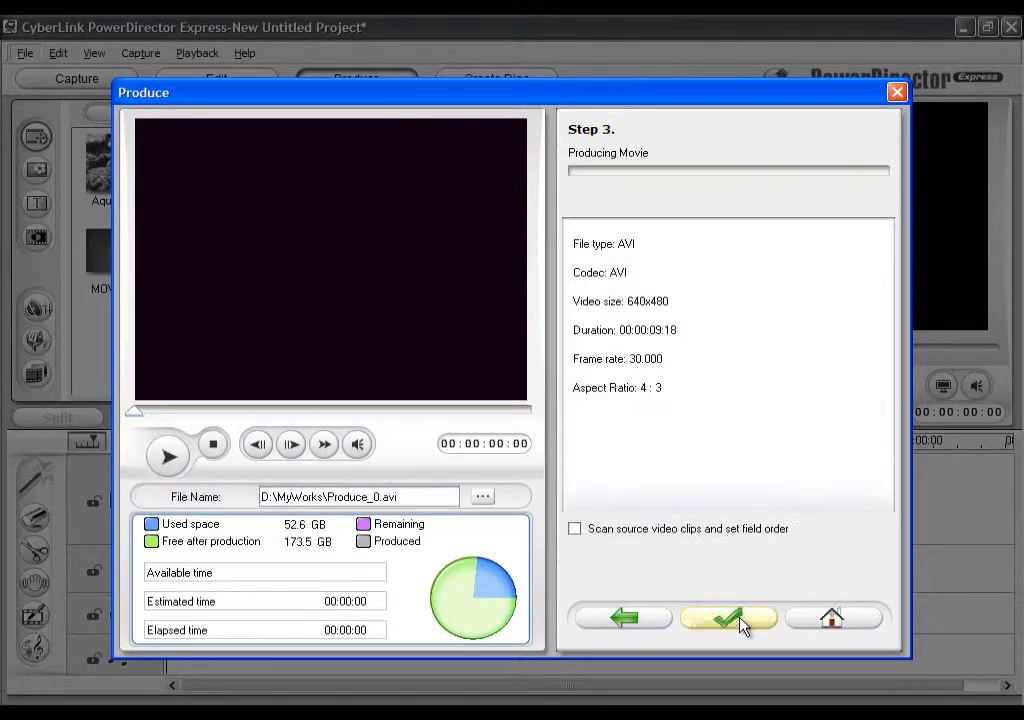
mouse_move(656, 408)
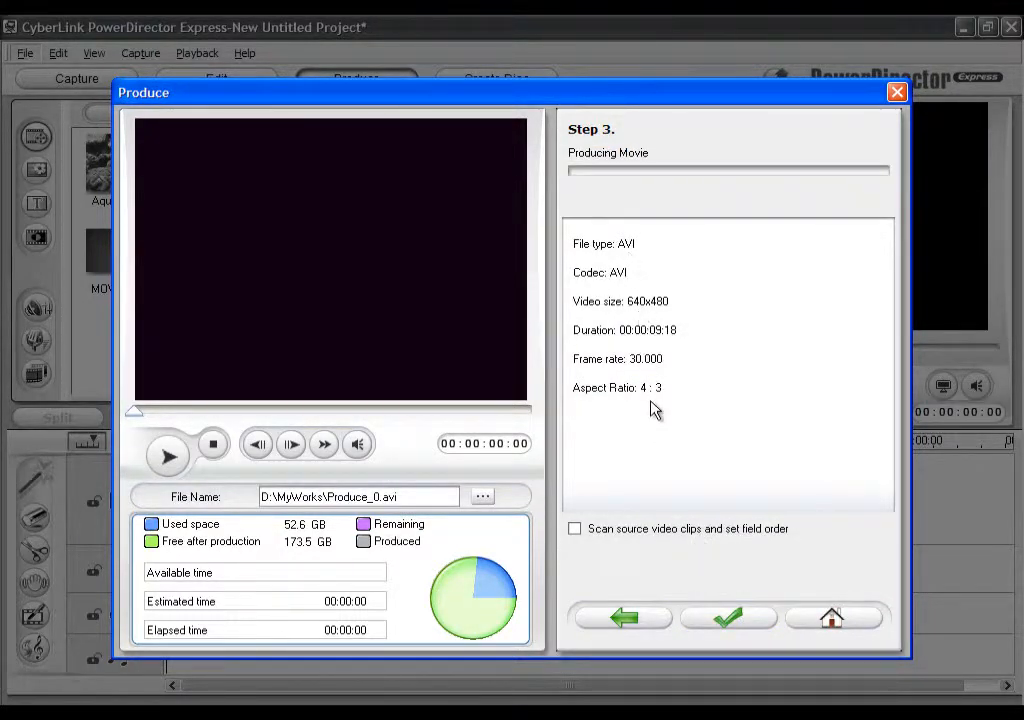
click(728, 616)
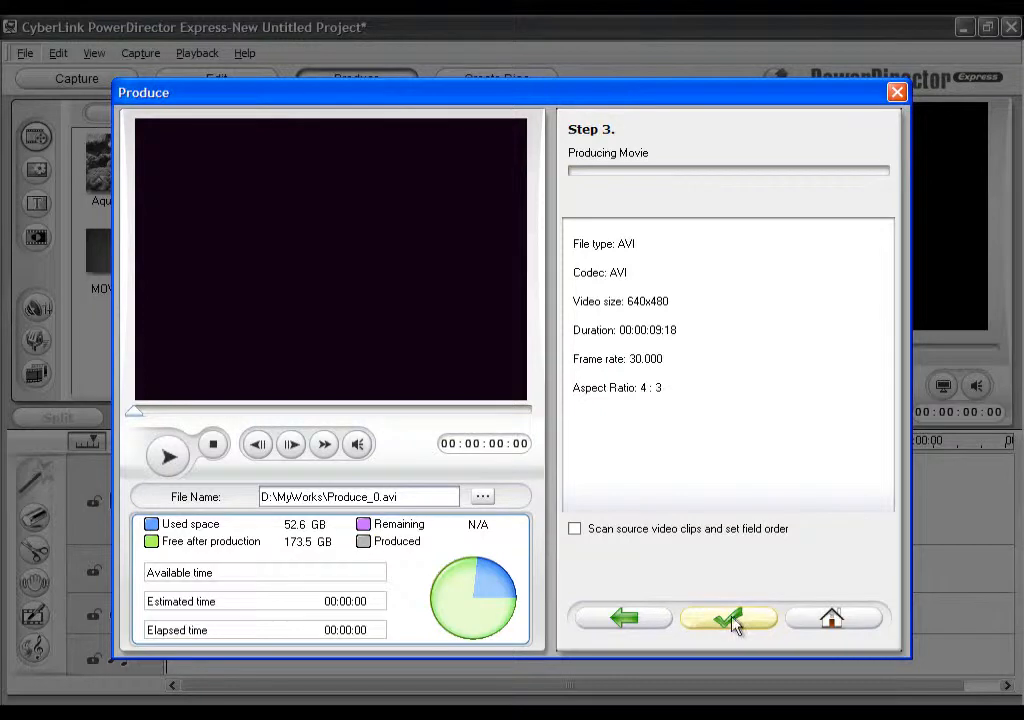
click(726, 618)
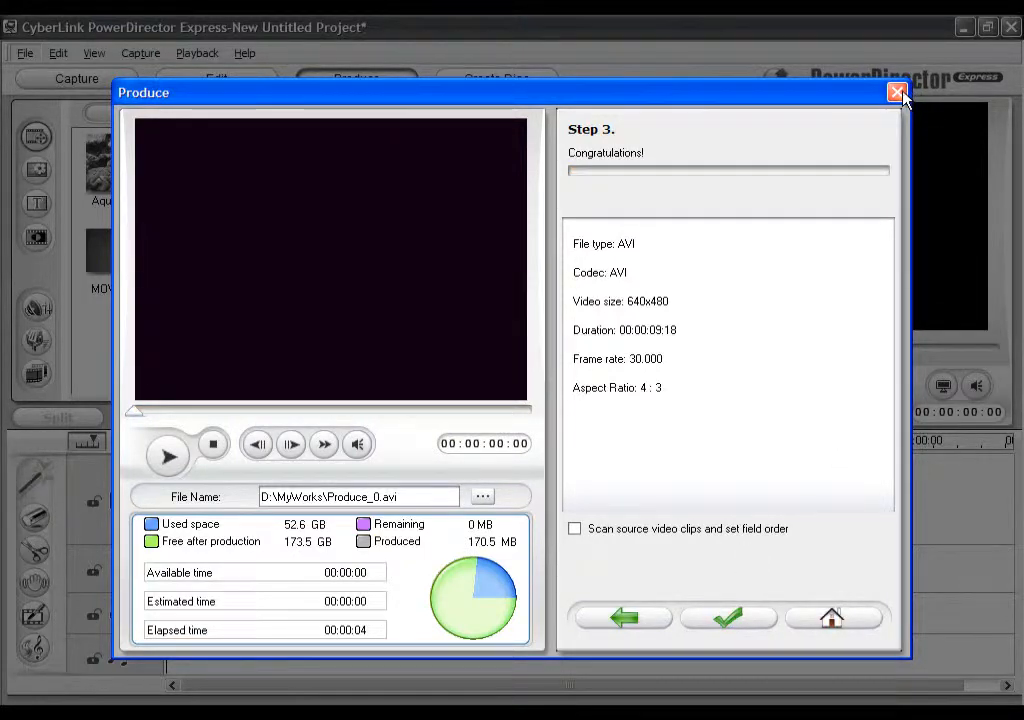
mouse_move(688, 356)
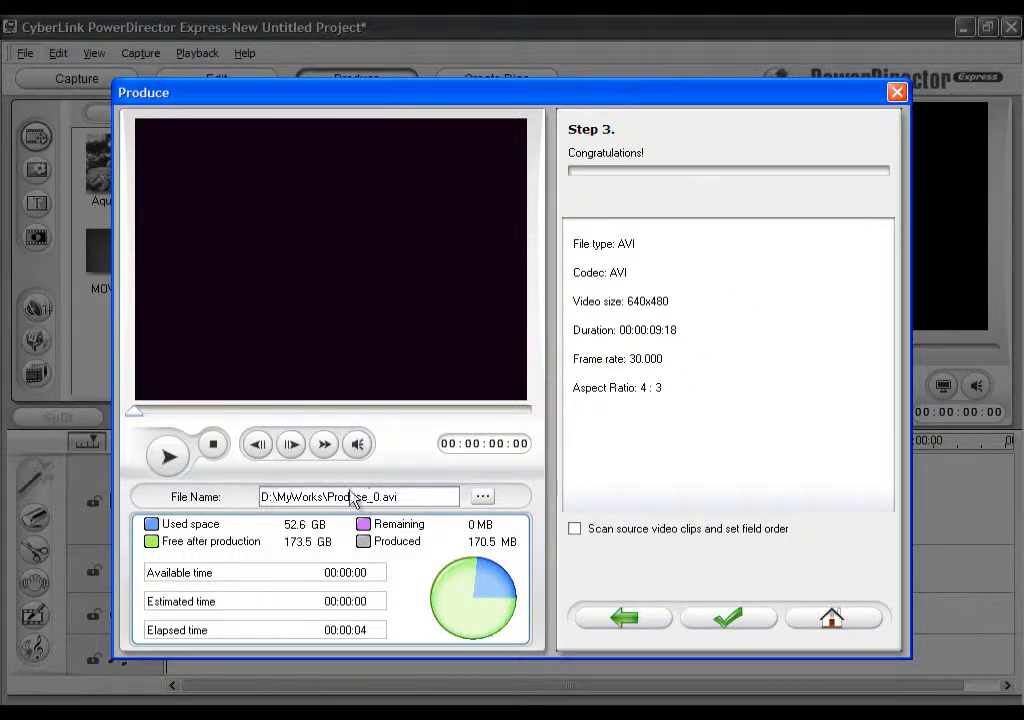
mouse_move(864, 364)
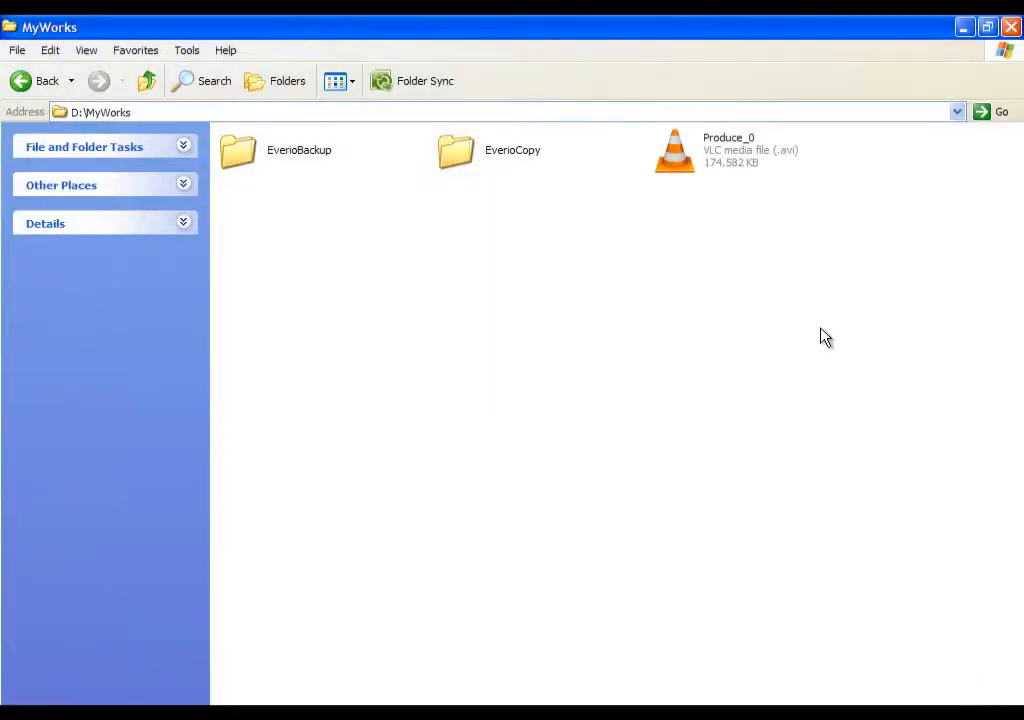
click(90, 110)
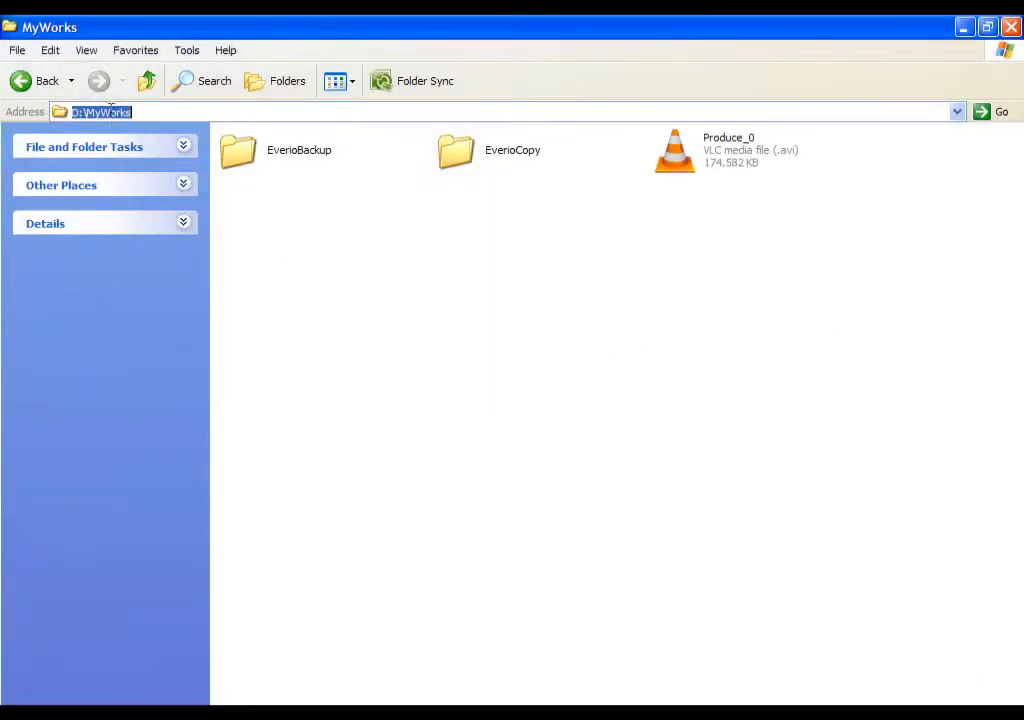